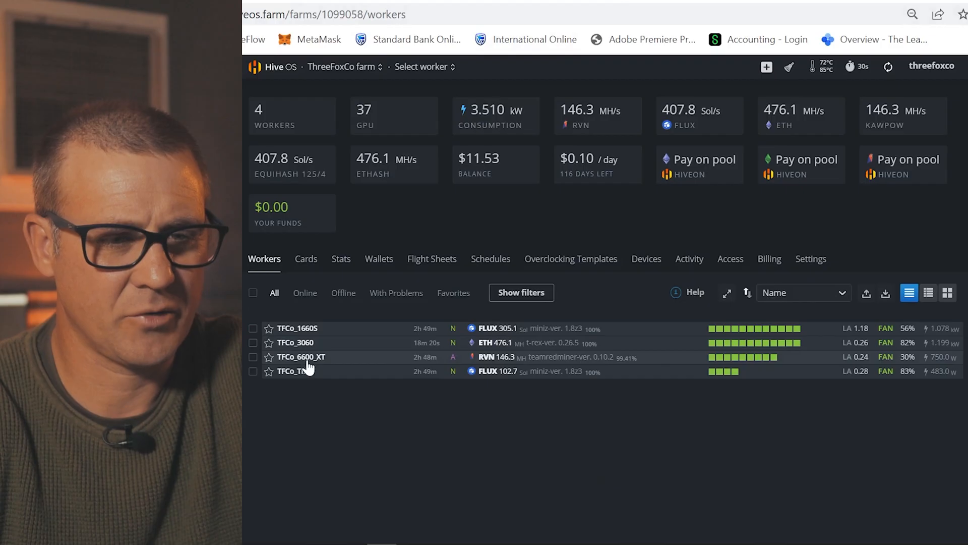
Show the TFCo_6600_XT rig's overview with its nine RX 6600/6600 XT GPUs mining RVN
left_click(301, 357)
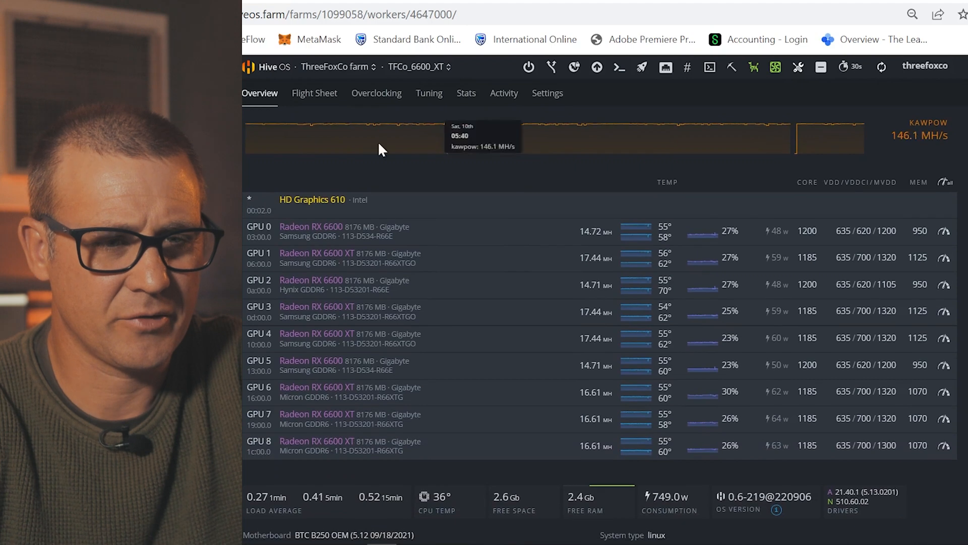
mouse_move(271, 279)
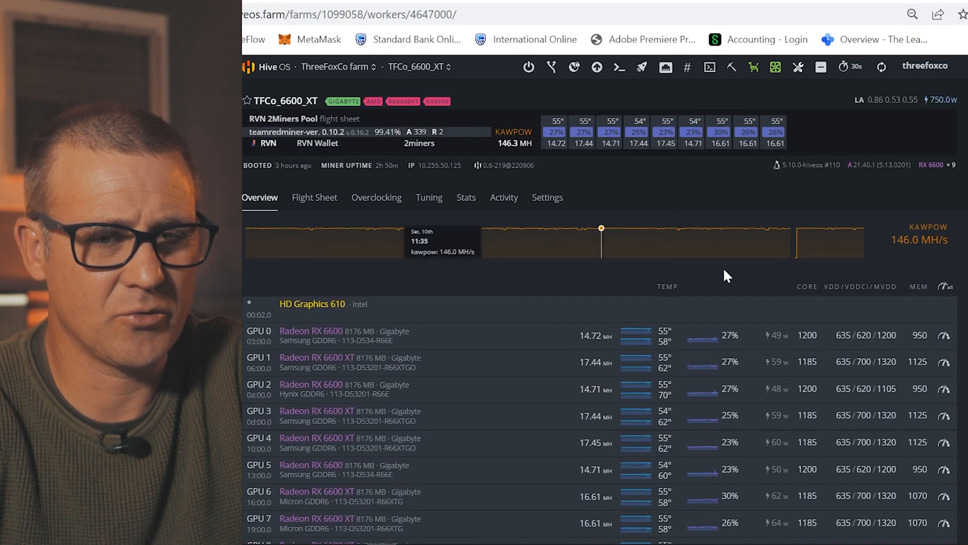
scroll("down", 3)
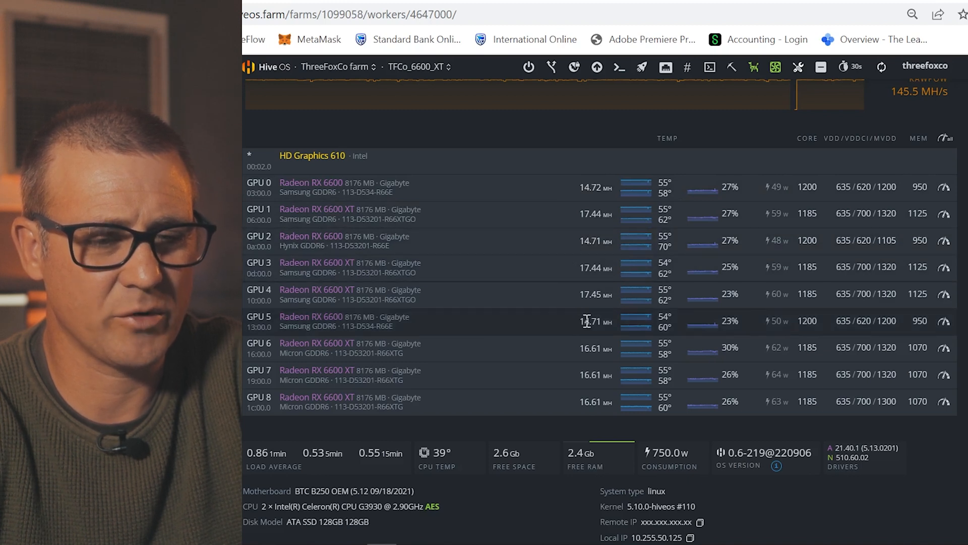
mouse_move(568, 326)
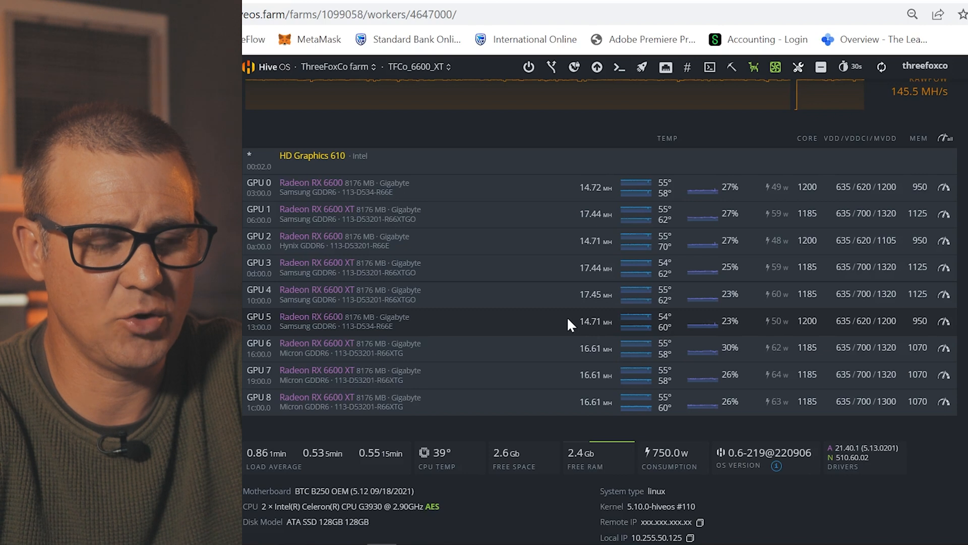
mouse_move(771, 192)
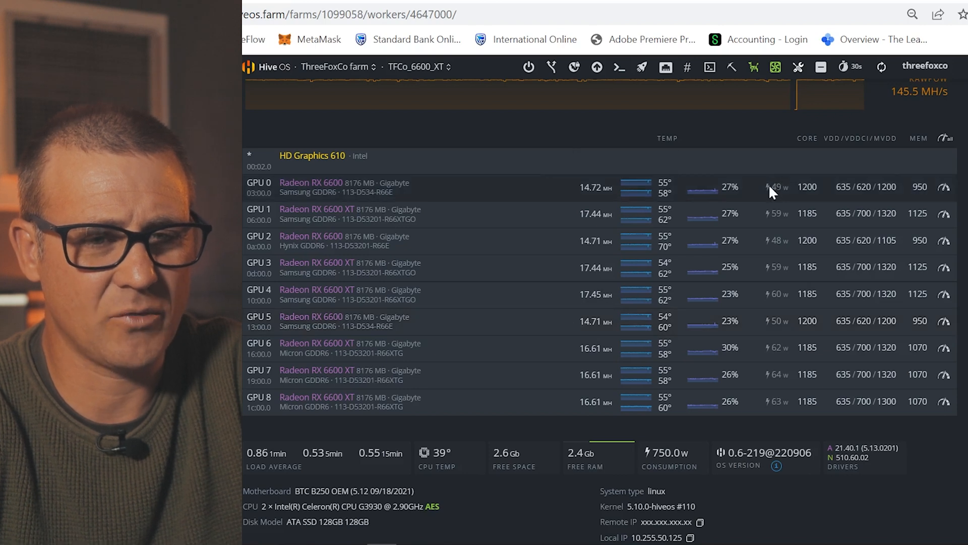
mouse_move(771, 192)
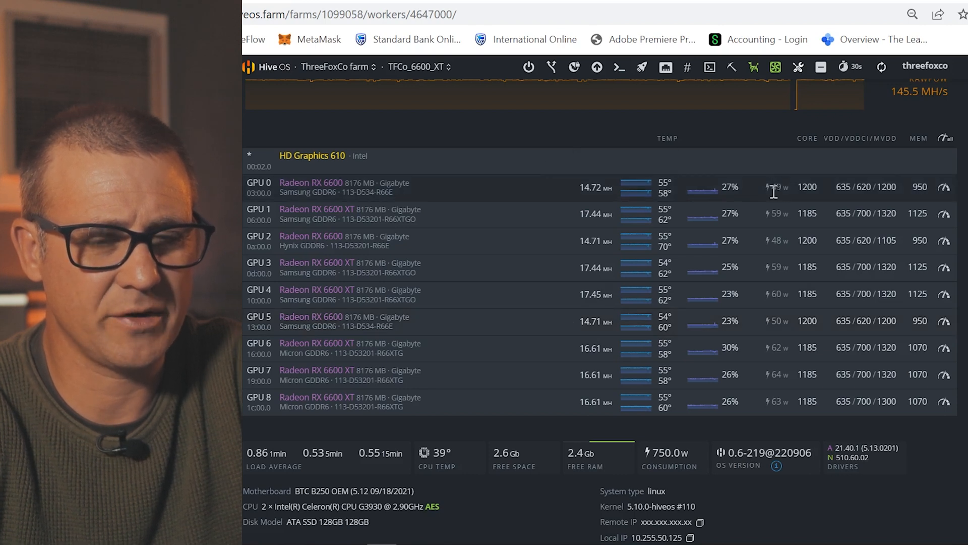
mouse_move(947, 254)
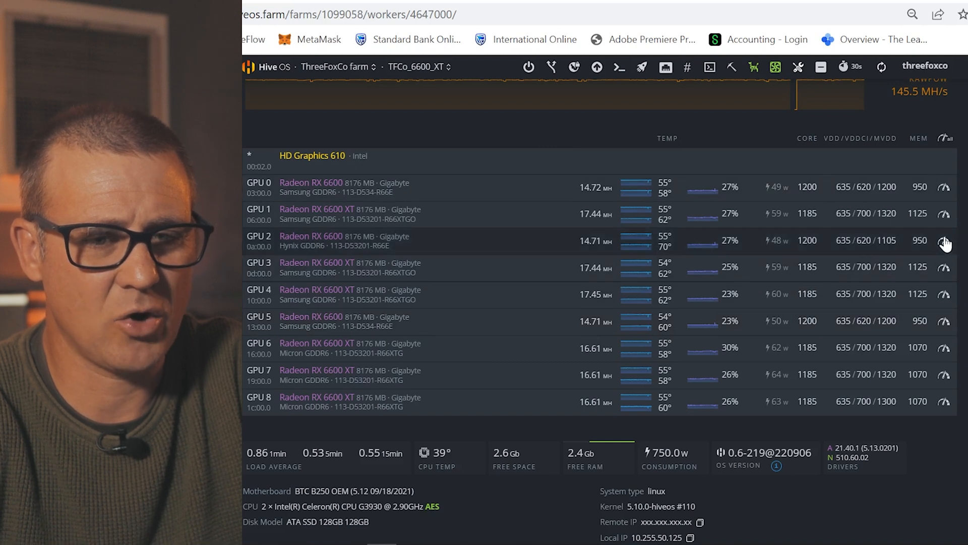
Show GPU 2's overclock: core clock 1200, core voltage 635, memory clock 950
left_click(944, 240)
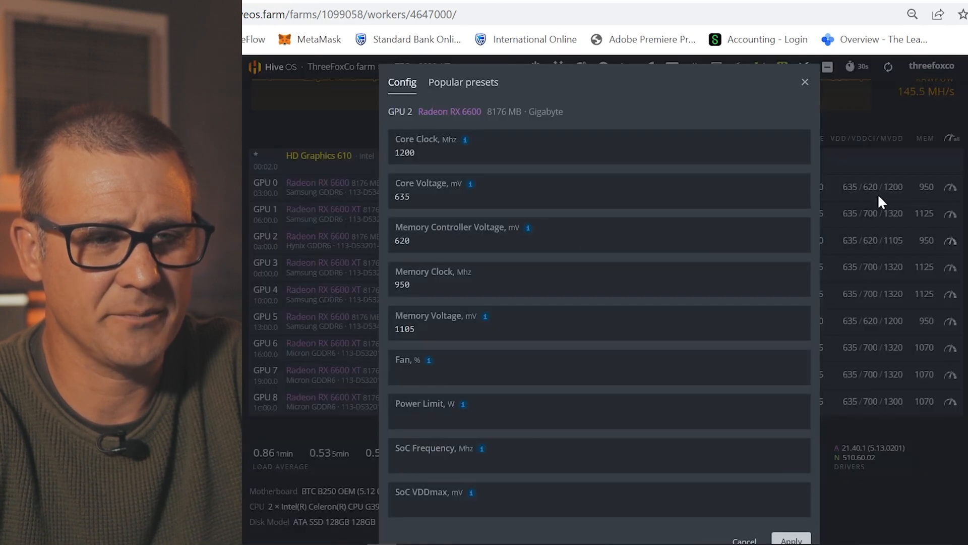
Review GPU 2's Config fields and dismiss the overclock dialog unchanged
left_click(535, 152)
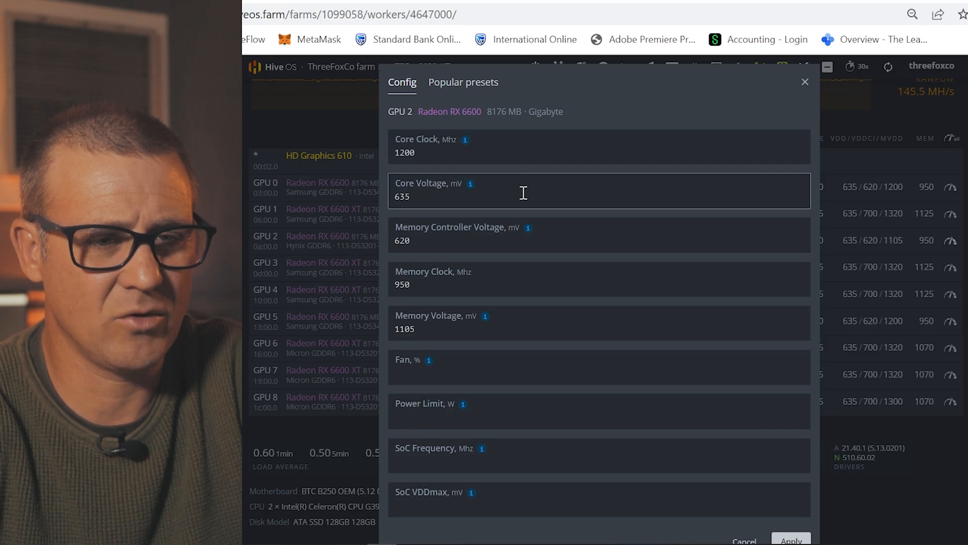
mouse_move(528, 227)
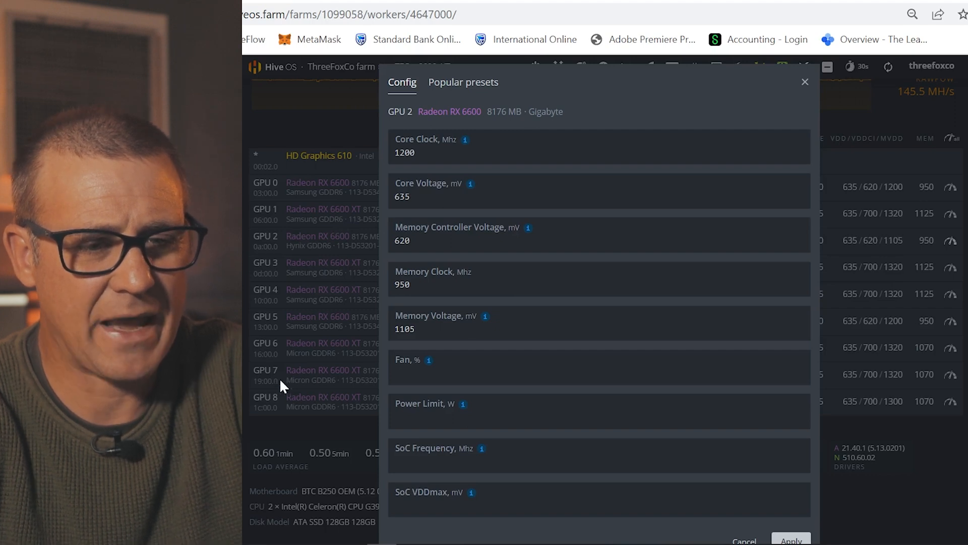
left_click(598, 412)
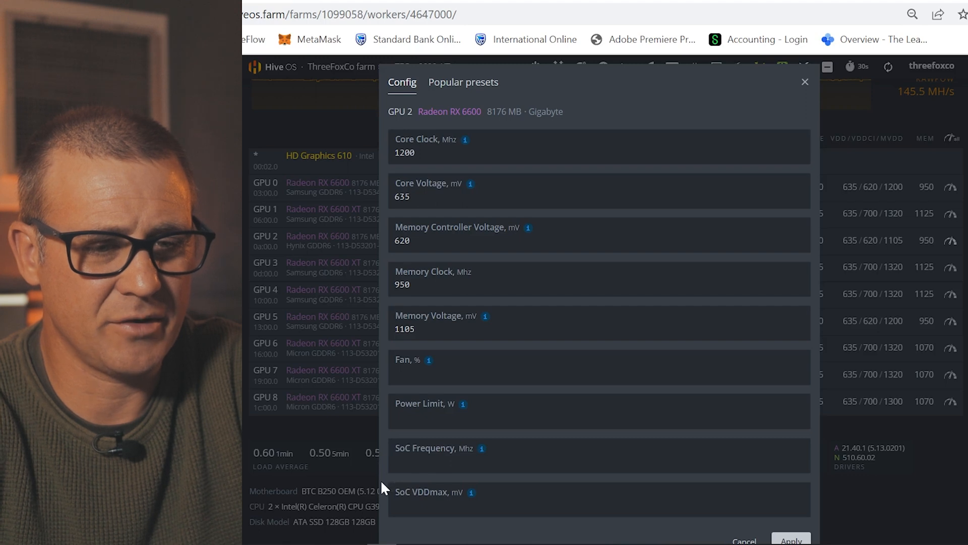
left_click(805, 81)
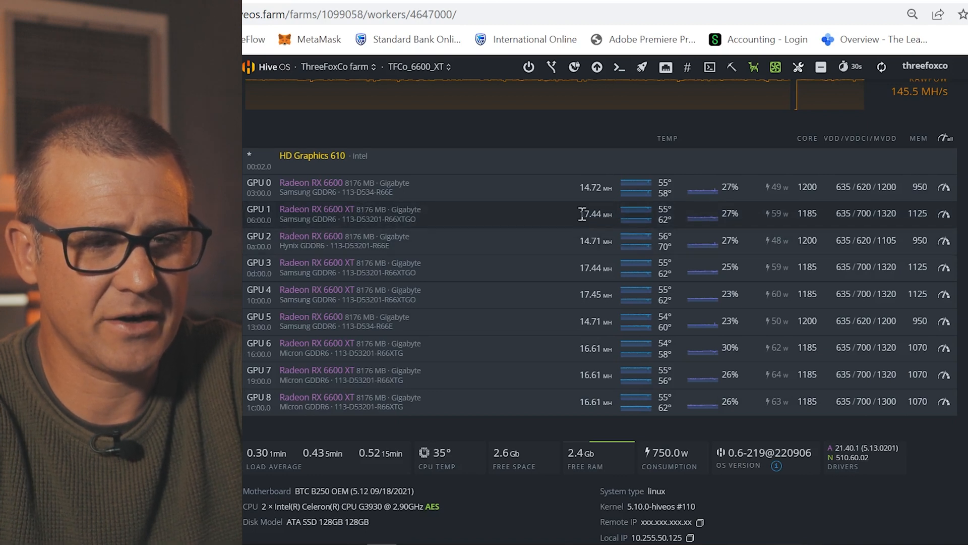
mouse_move(552, 215)
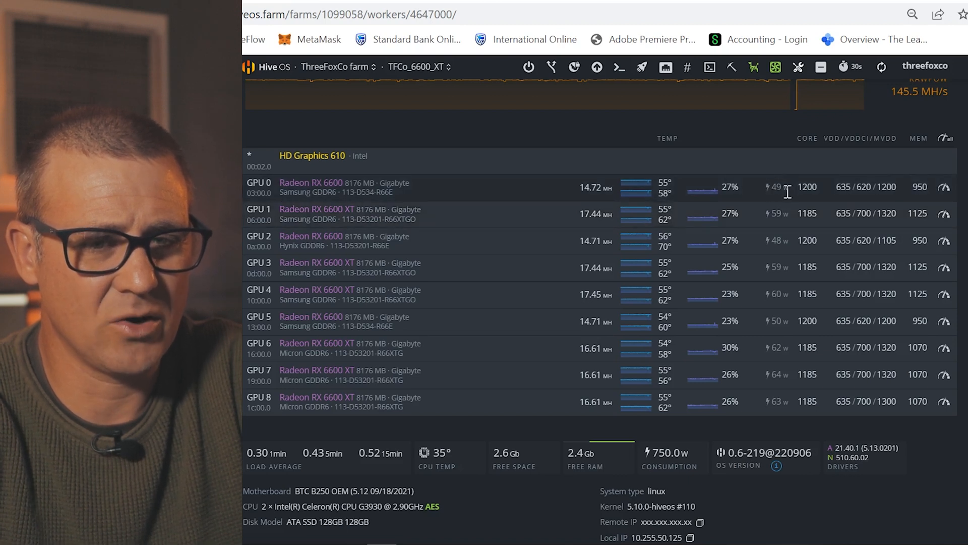
mouse_move(758, 192)
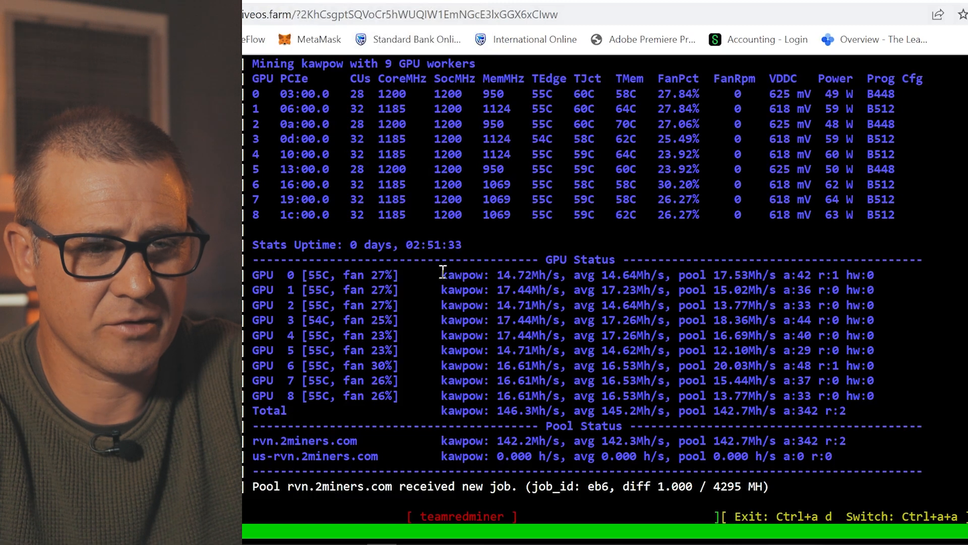
double_click(462, 274)
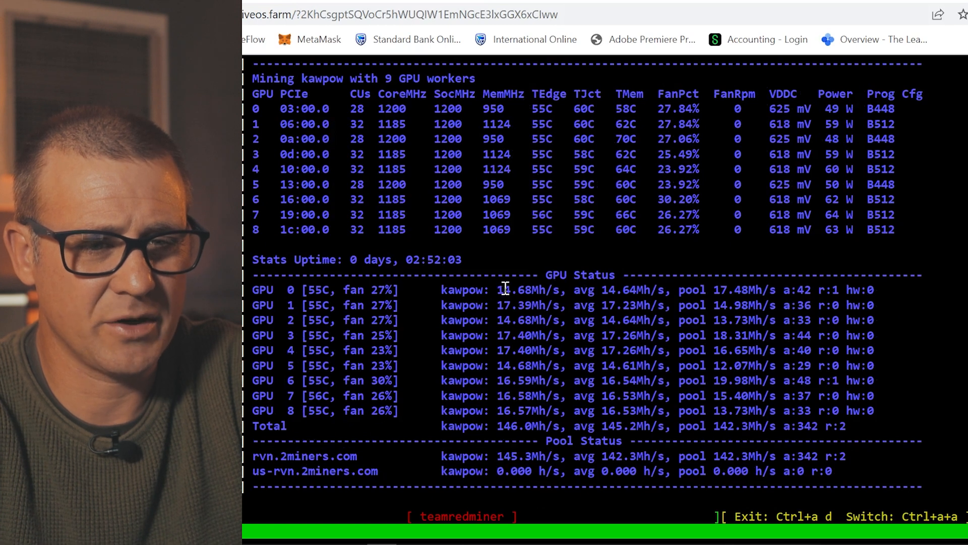
mouse_move(625, 304)
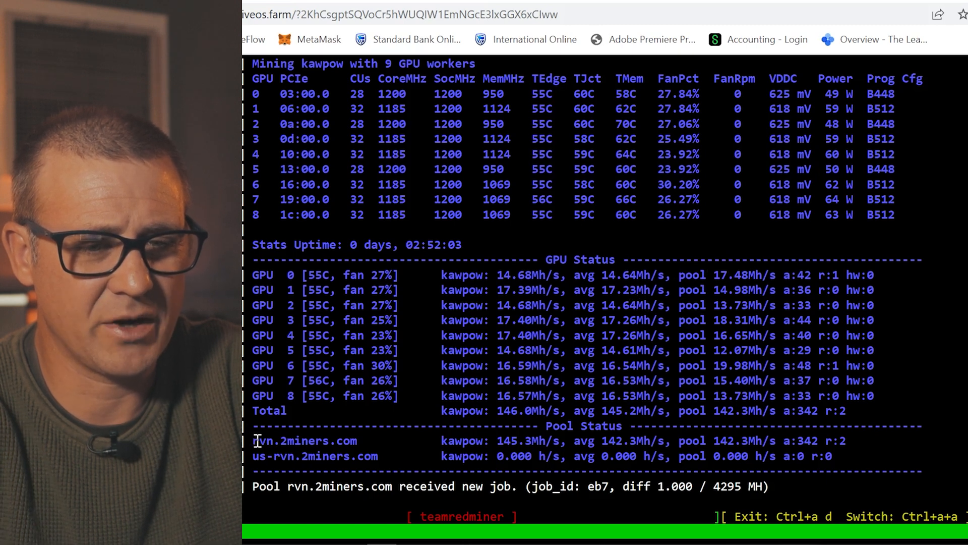
mouse_move(384, 449)
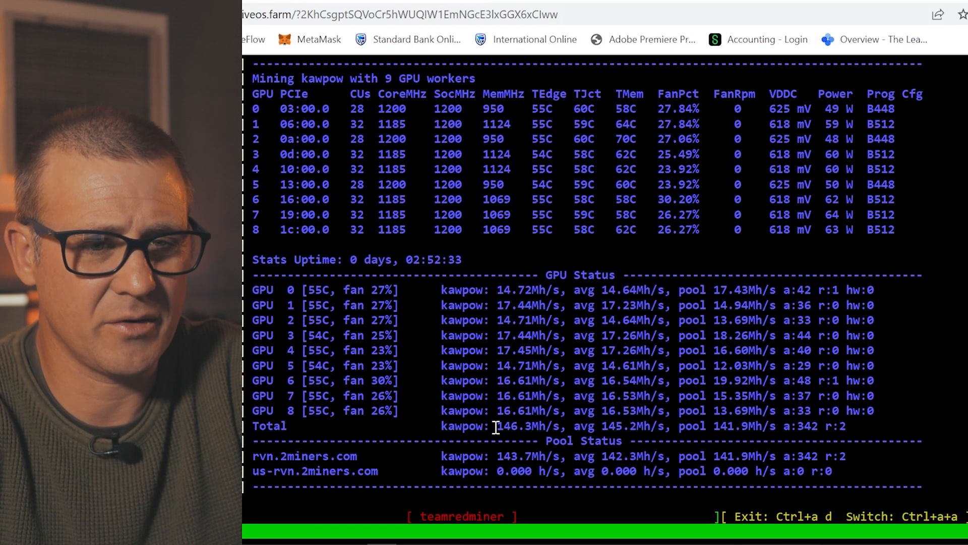
mouse_move(518, 459)
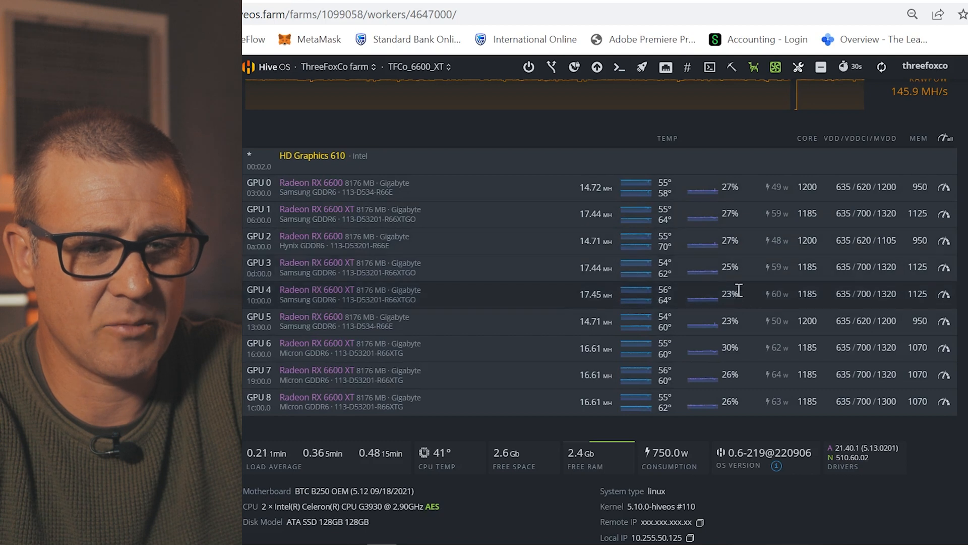
mouse_move(775, 67)
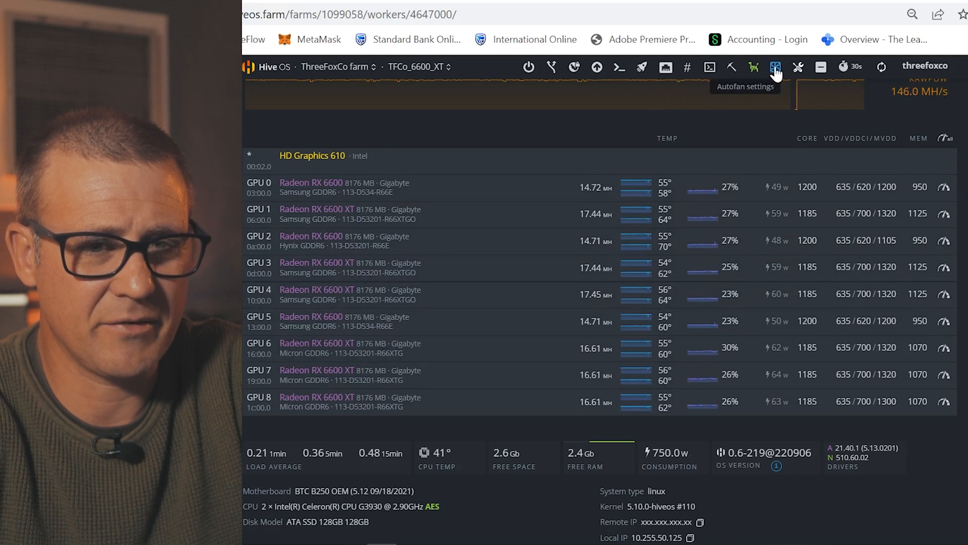
left_click(774, 66)
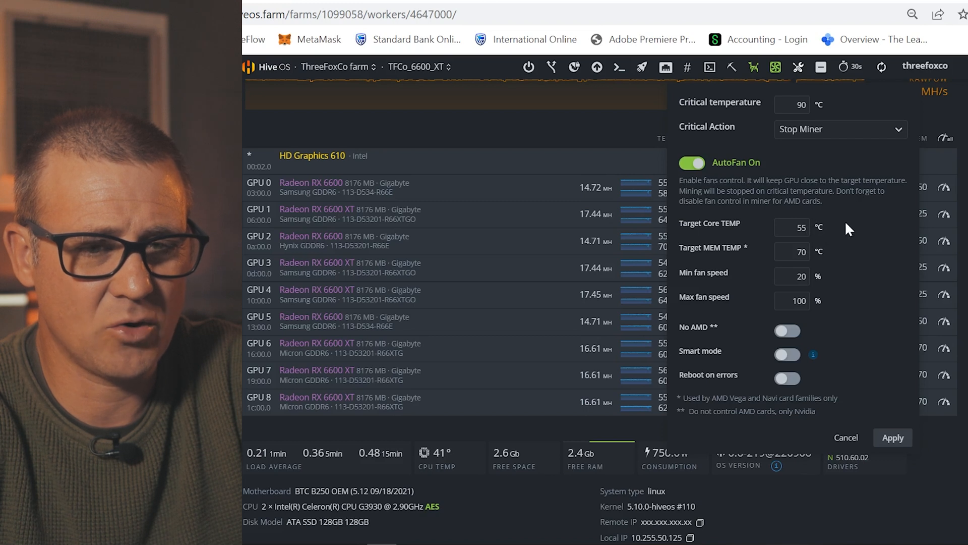
mouse_move(485, 259)
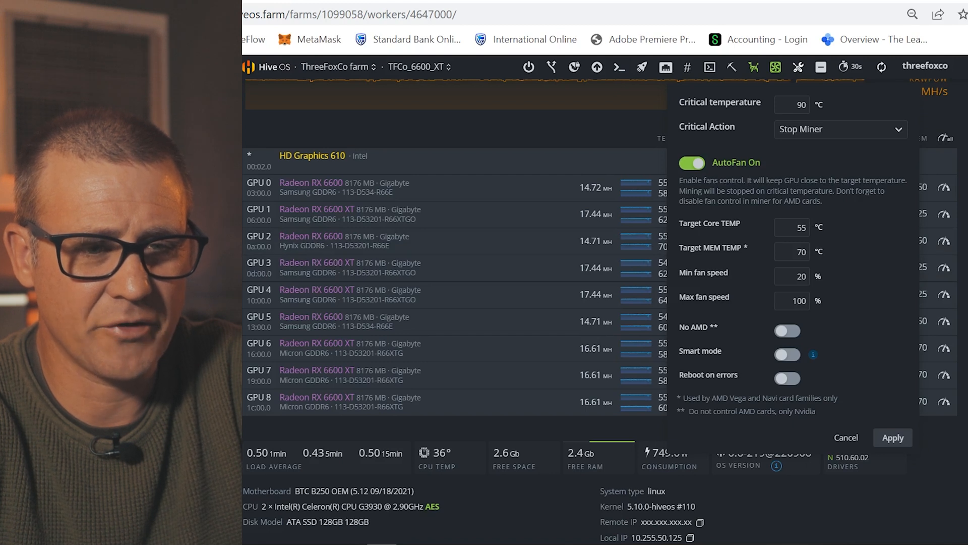
left_click(845, 436)
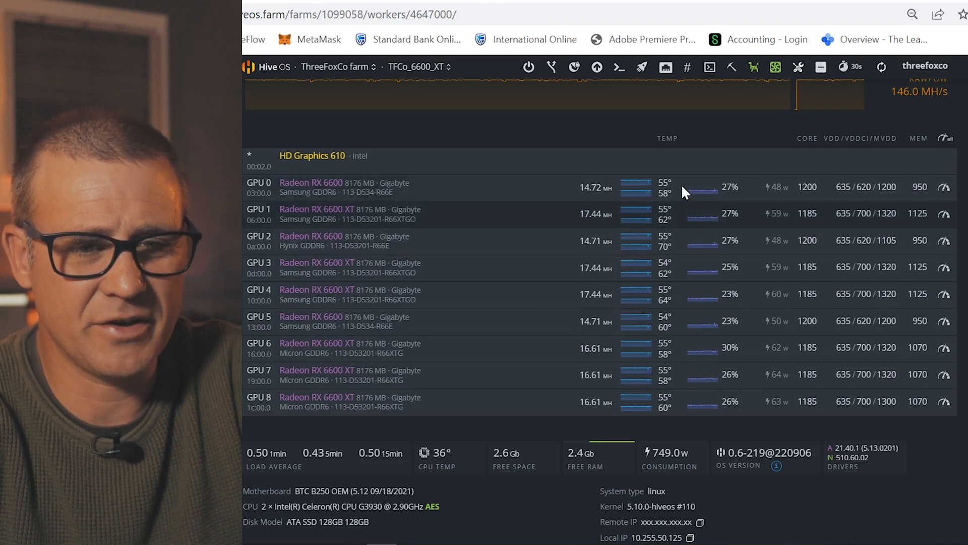
mouse_move(666, 361)
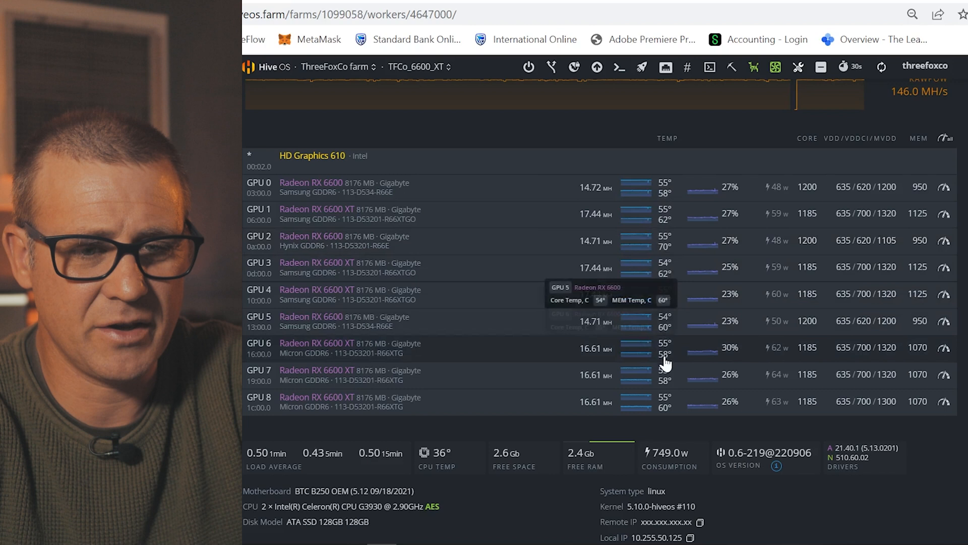